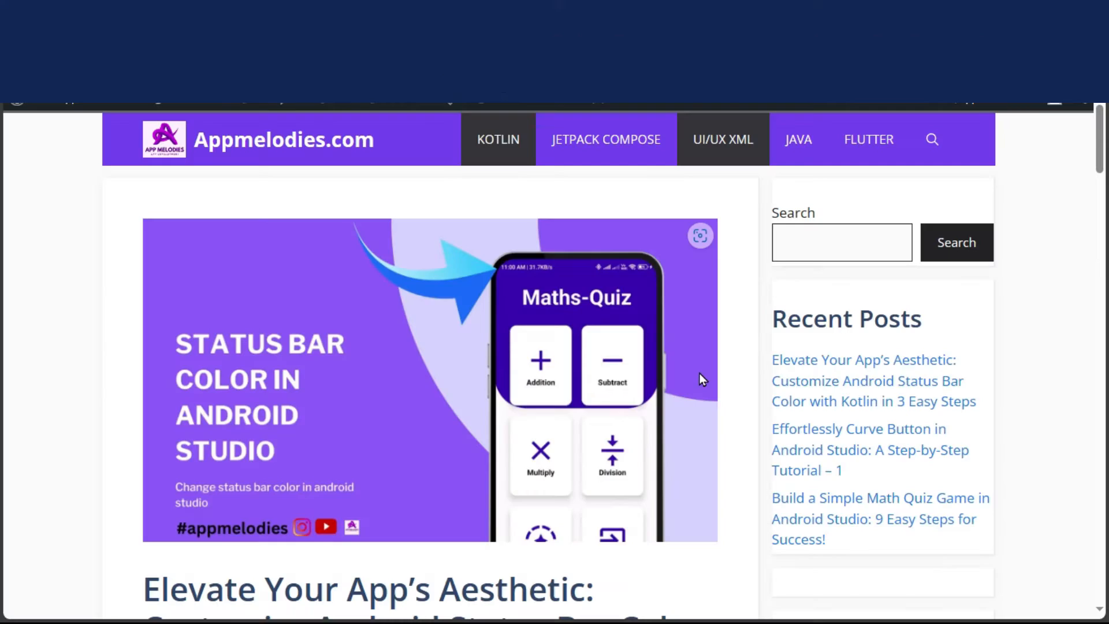
Scroll past the header image to the article title and intro text.
scroll(down, 3)
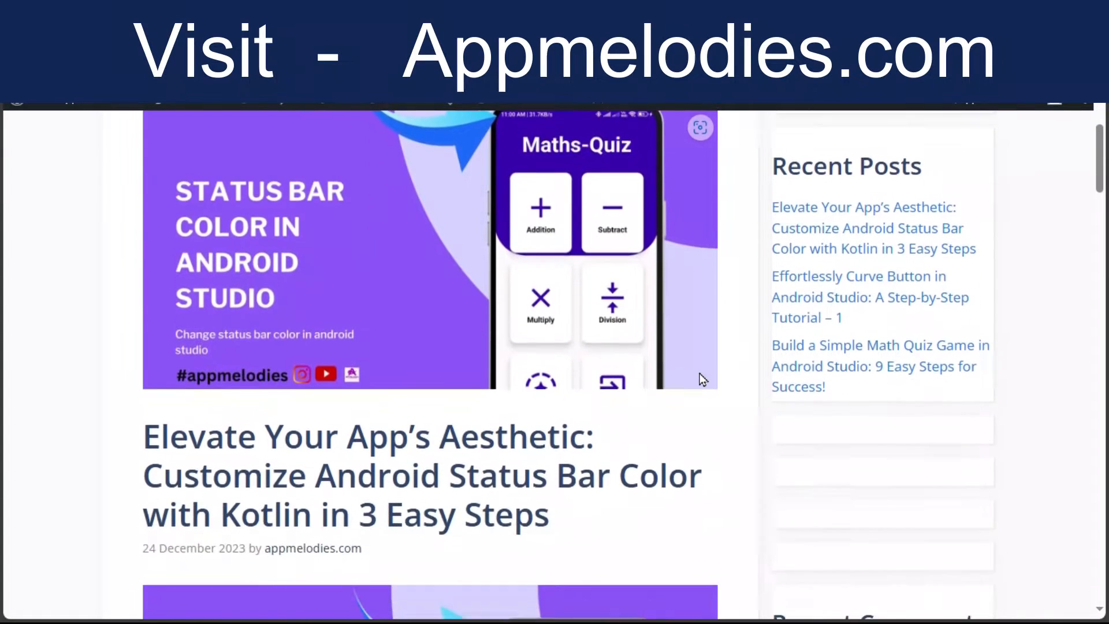
scroll(down, 3)
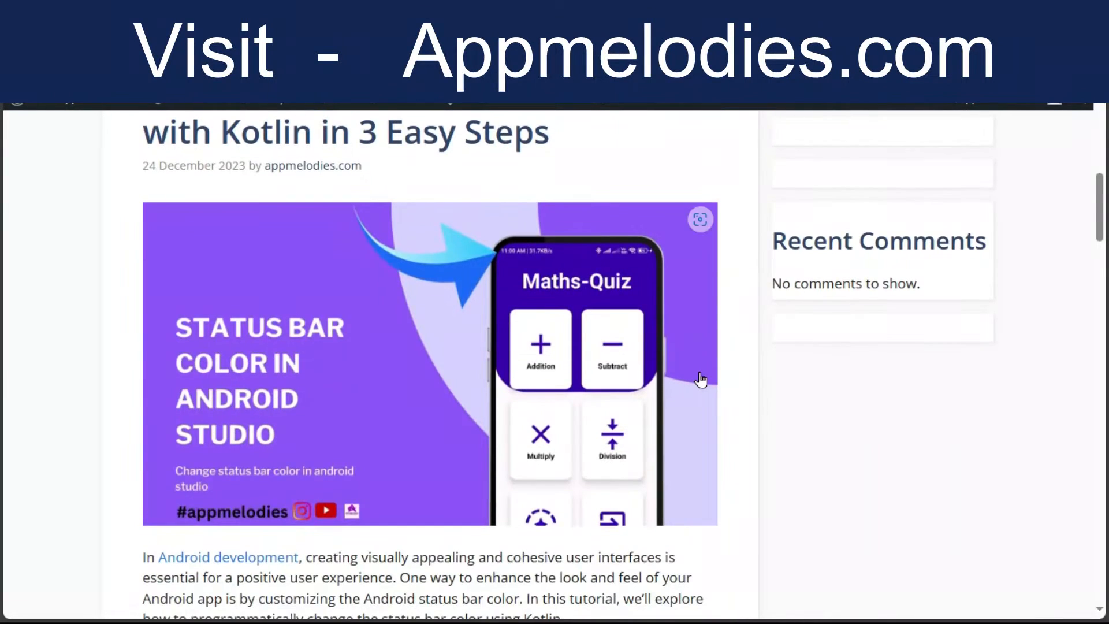
scroll(down, 3)
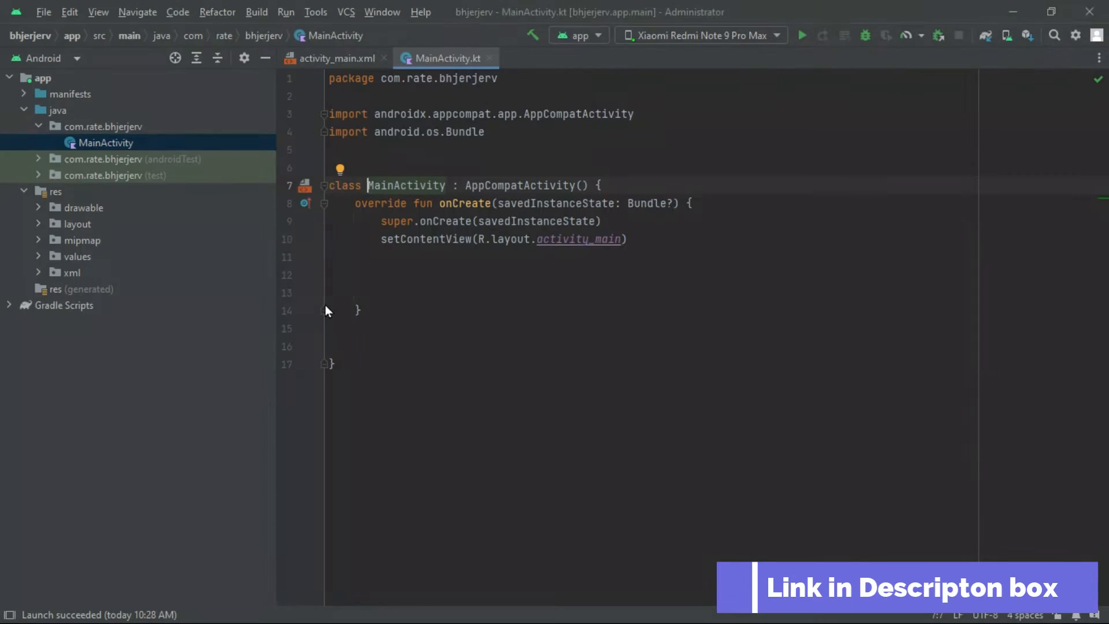
Switch to the MainActivity.kt editor showing the default onCreate code.
click(502, 132)
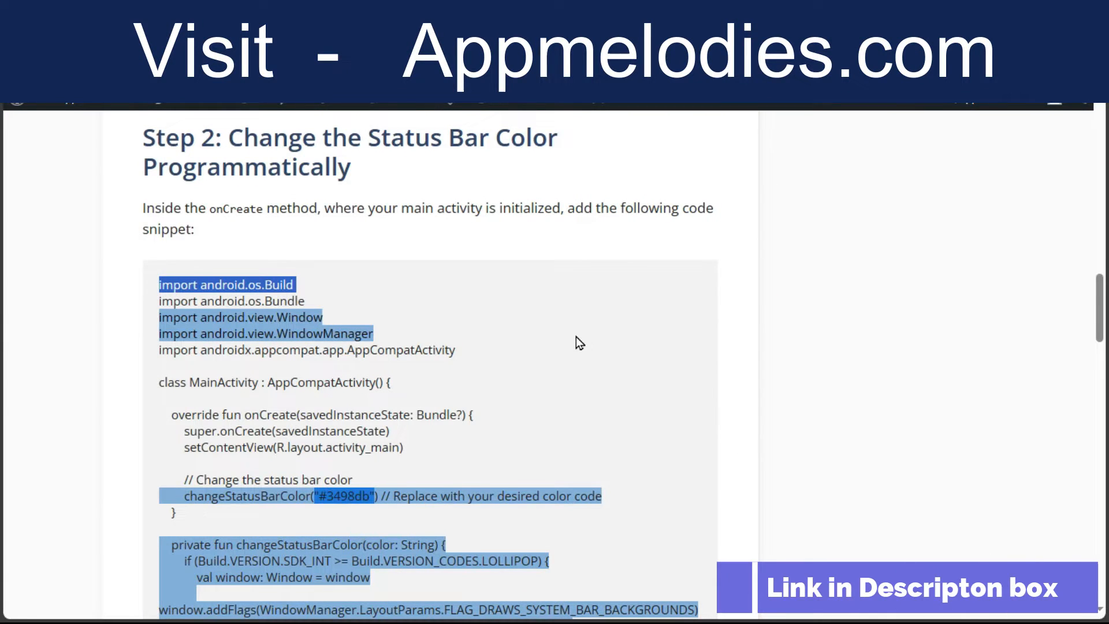
Scroll the blog to the Step 2 Kotlin code block for the status bar colour.
scroll(down, 3)
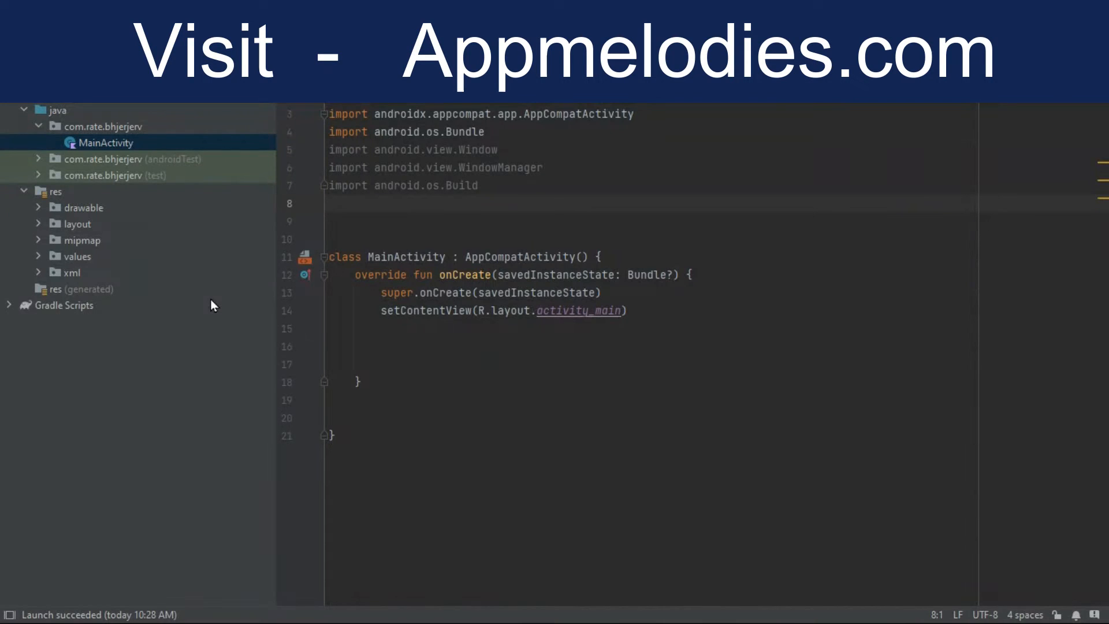
Add changeStatusBarColor("#3498db") with its comment inside onCreate after setContentView.
click(417, 347)
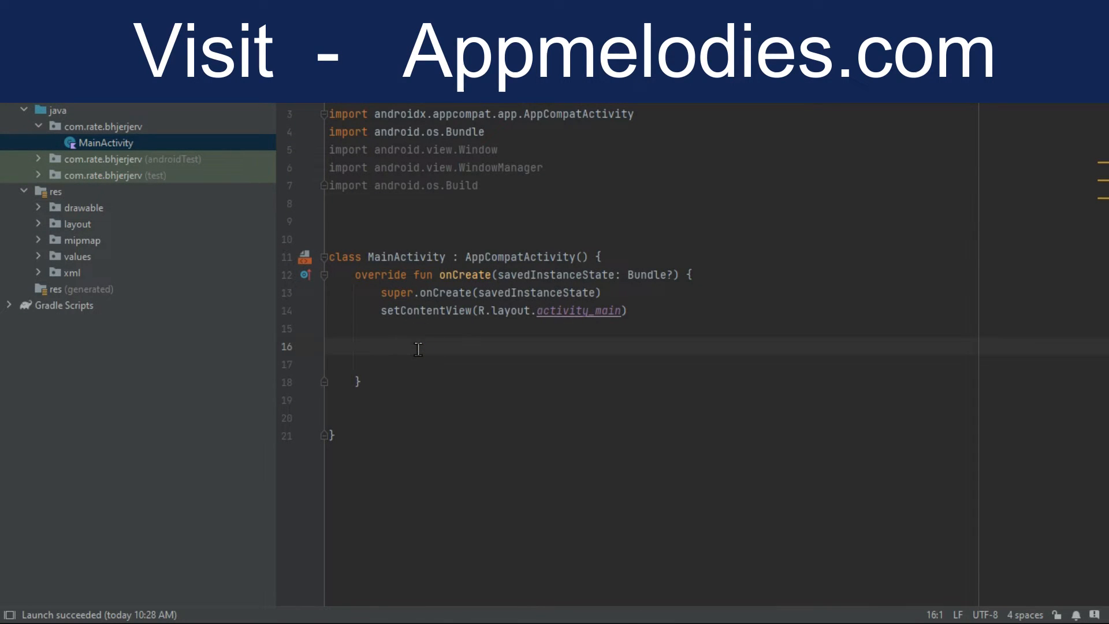
text(changeStatusBarColor("#3498db") // Replace with your desired color code)
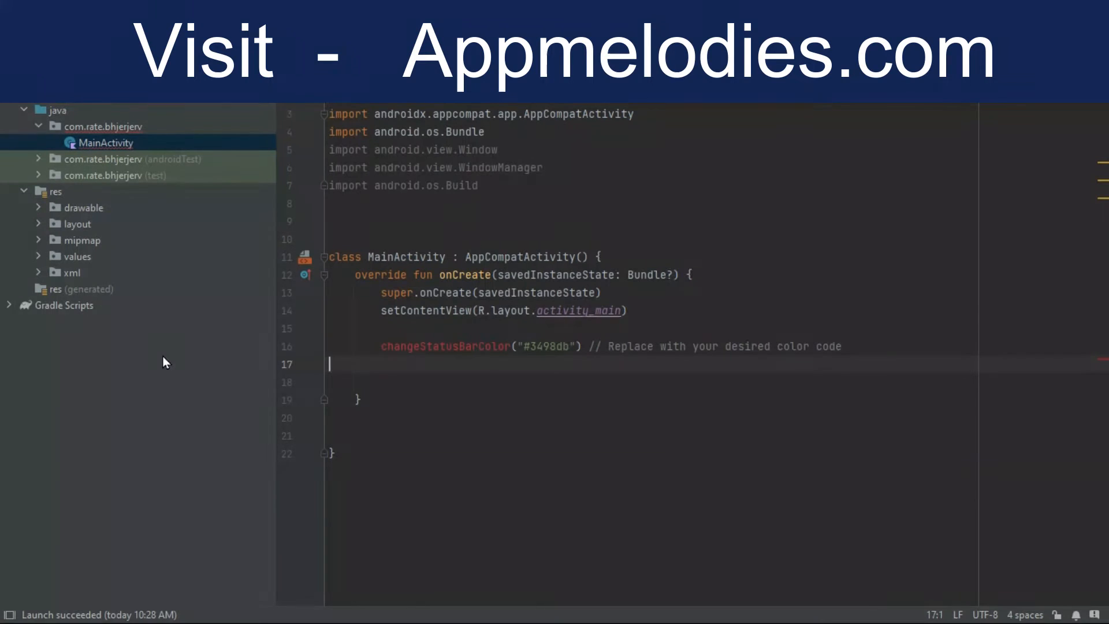
click(374, 425)
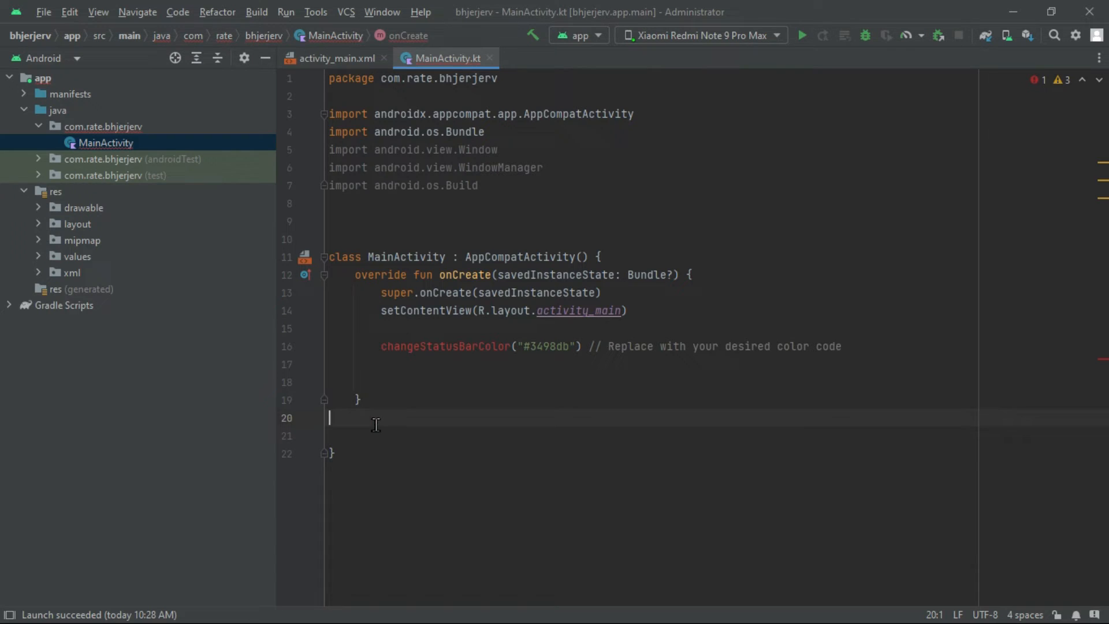
Paste the private changeStatusBarColor function below onCreate and run the app on the phone.
key(Enter)
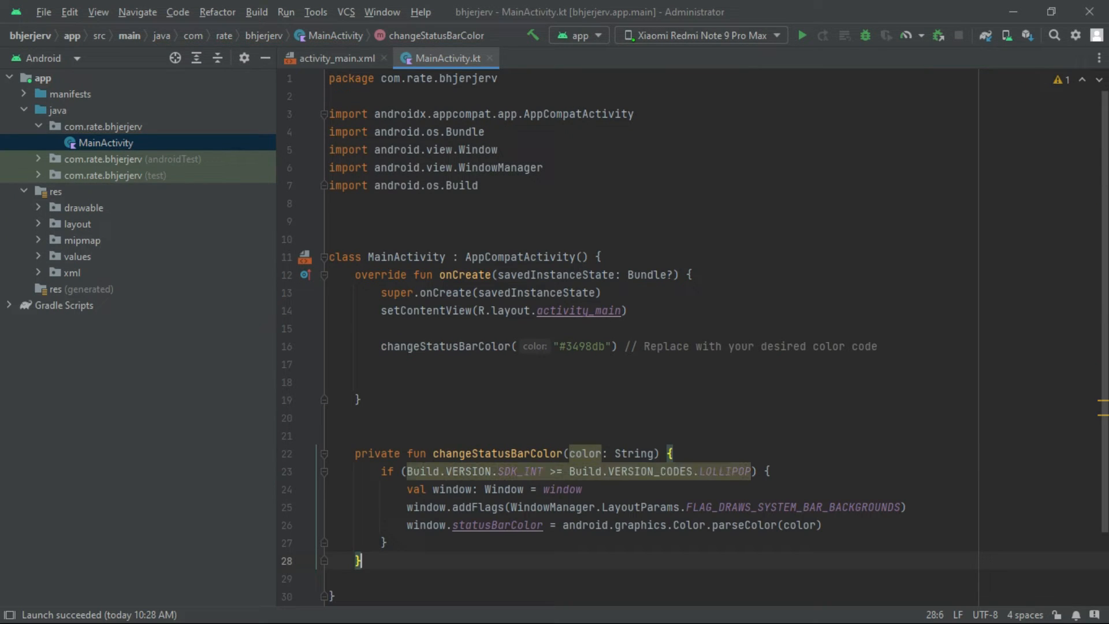
click(587, 345)
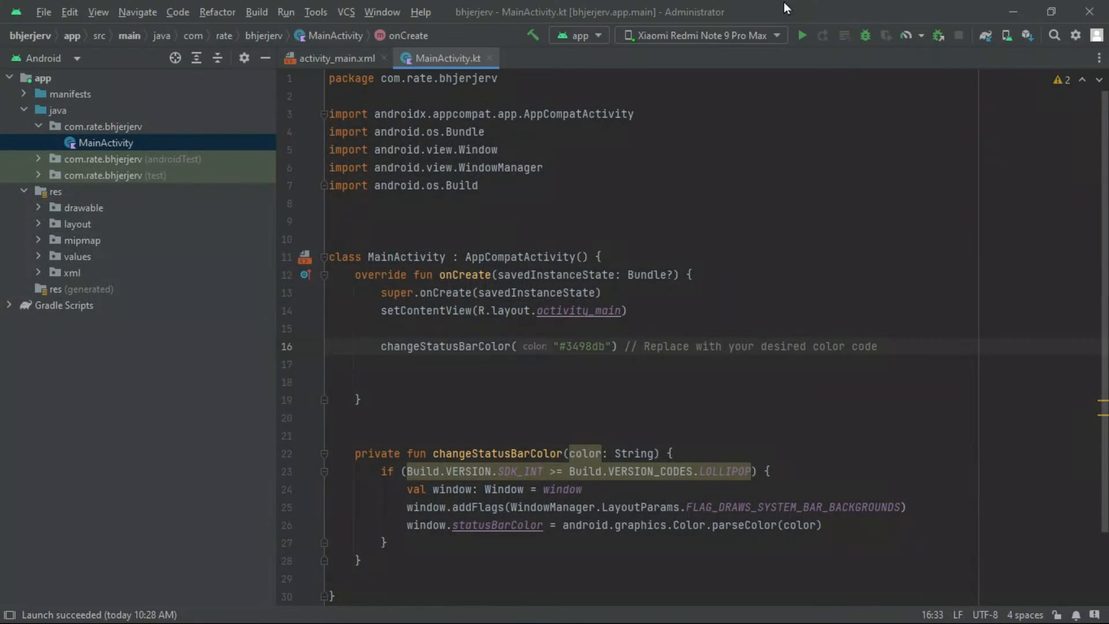
click(802, 36)
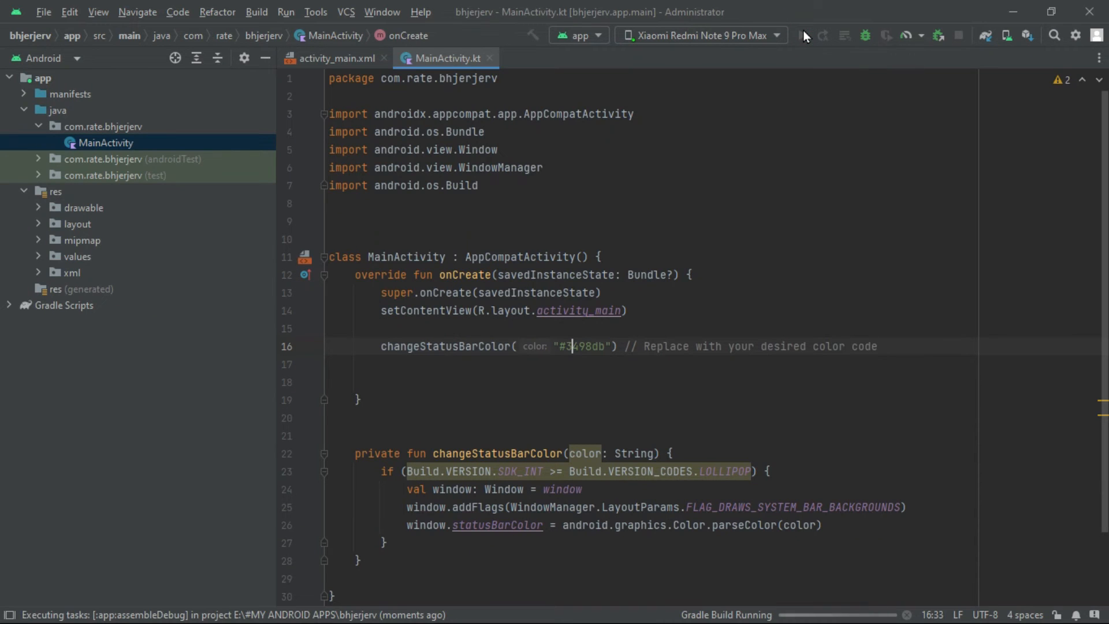